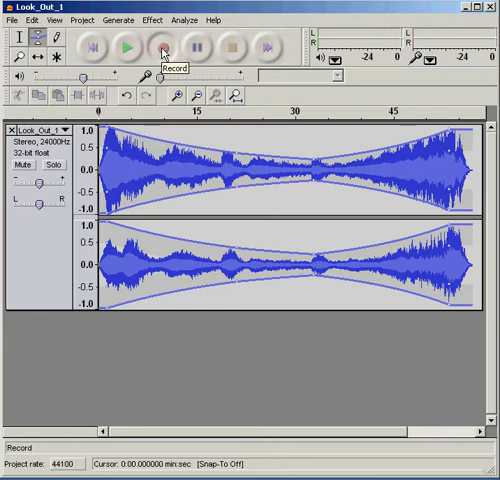
Record about 20 seconds of spoken narration into a new mono track, then stop.
left_click(160, 48)
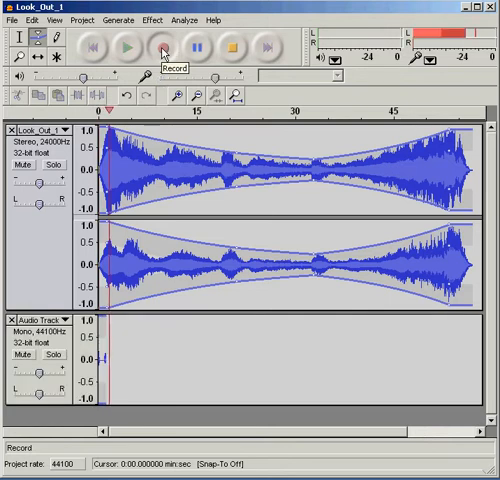
left_click(152, 50)
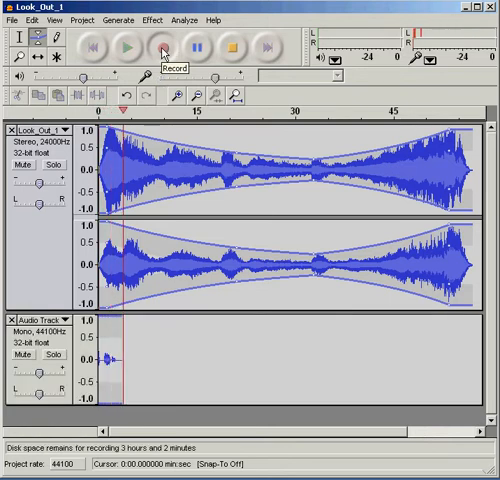
left_click(160, 50)
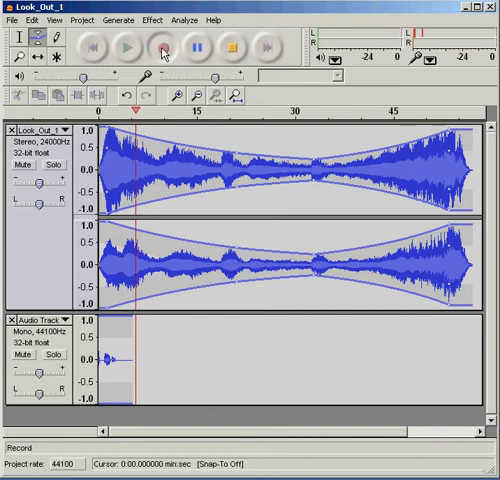
left_click(162, 48)
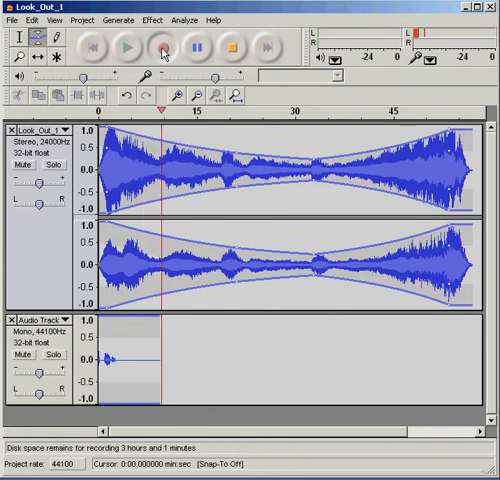
left_click(152, 48)
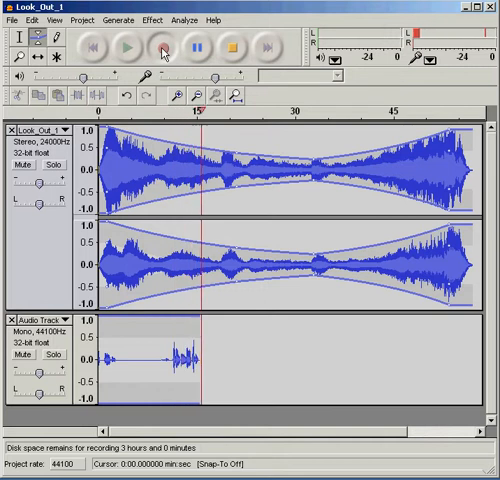
left_click(152, 48)
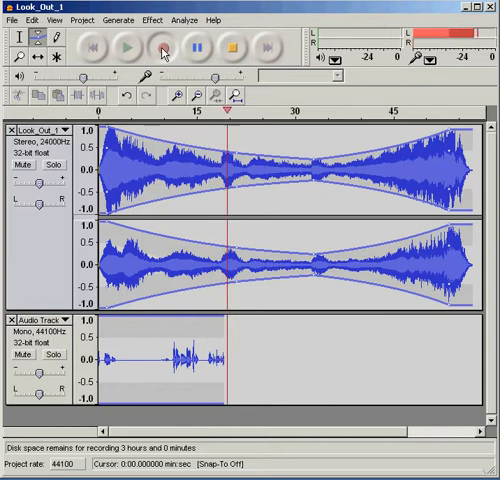
left_click(160, 48)
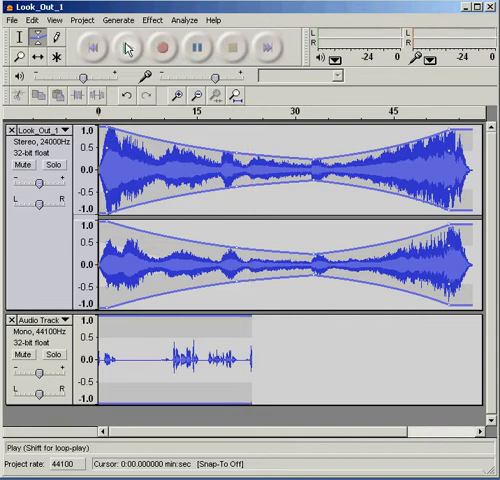
Select the spoken span near 22.4–24.8 s of the narration track.
left_click(124, 50)
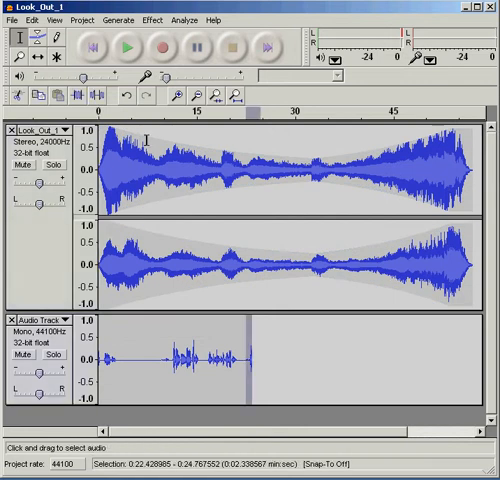
Trim the narration to the selected span and shift the clip along the timeline.
left_click(36, 18)
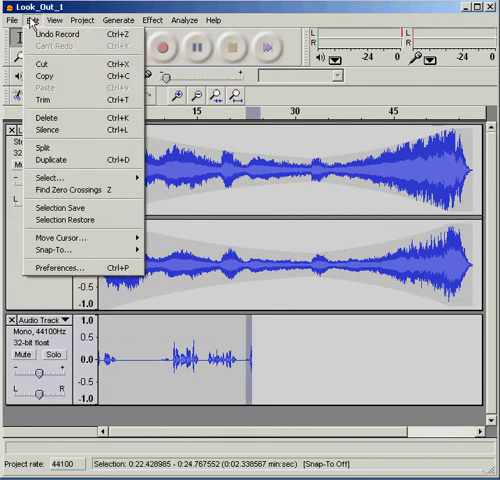
mouse_move(44, 100)
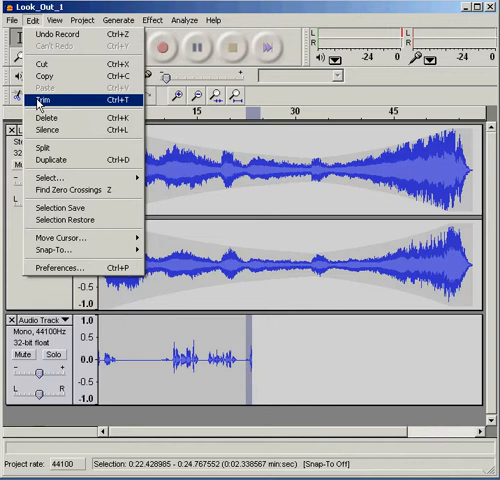
mouse_move(40, 88)
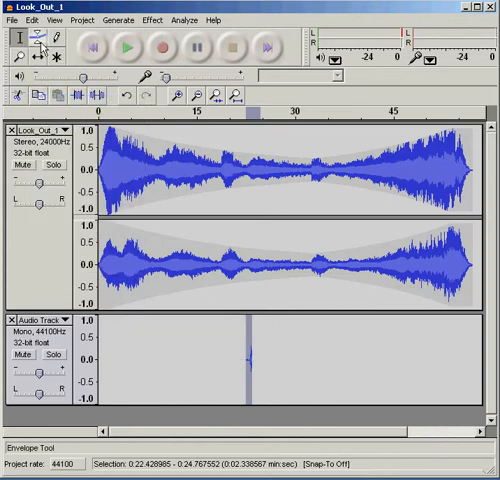
left_click(34, 20)
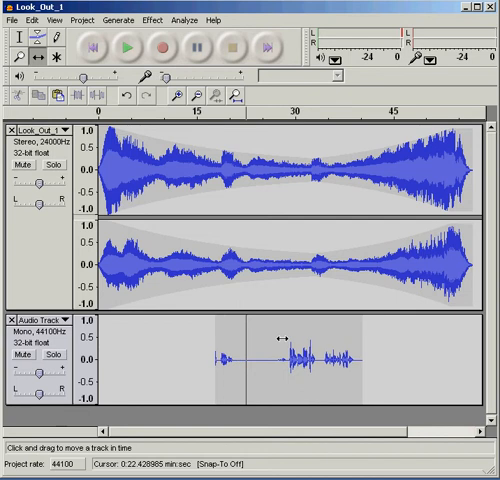
mouse_move(360, 280)
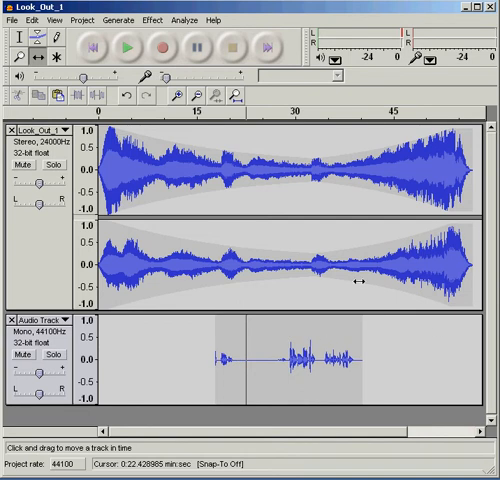